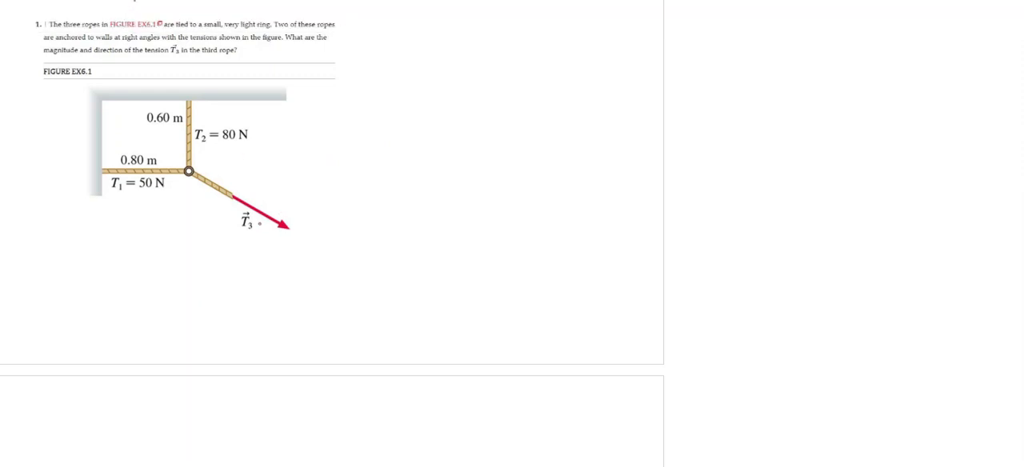
- Label T3 as unknown by writing '= ?' beside the sketched vector figure
{"action": "type", "text": "=?"}
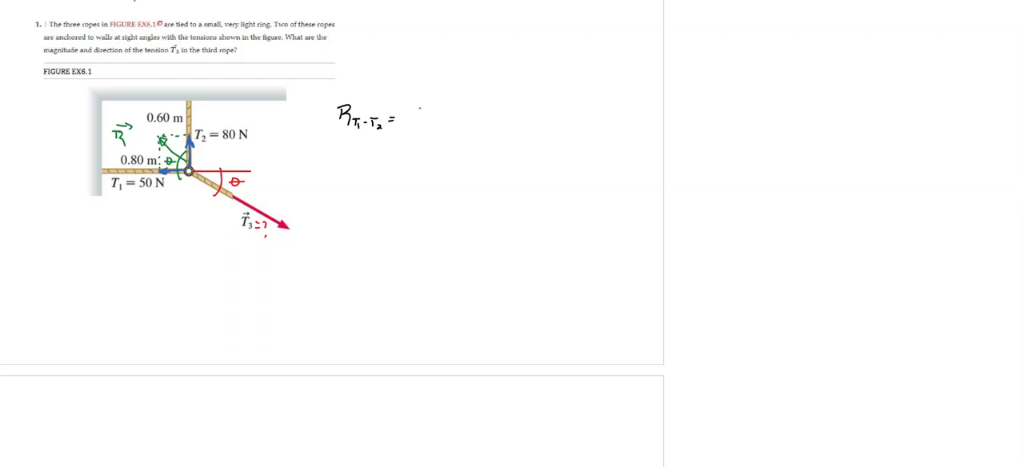
- Handwrite the resultant formula R = √(T1² + T2²)
{"action": "left_click_drag", "start_coordinate": [408, 128], "coordinate": [539, 96]}
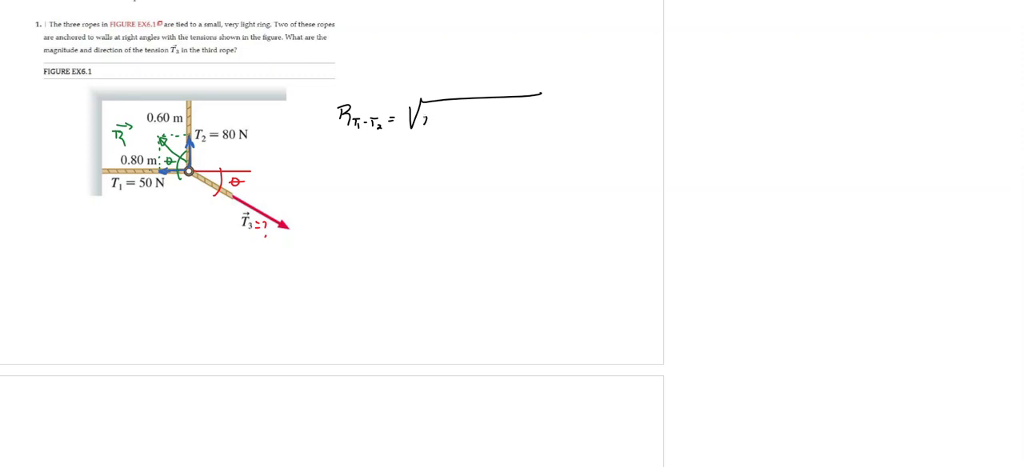
{"action": "type", "text": "T_1^2 +"}
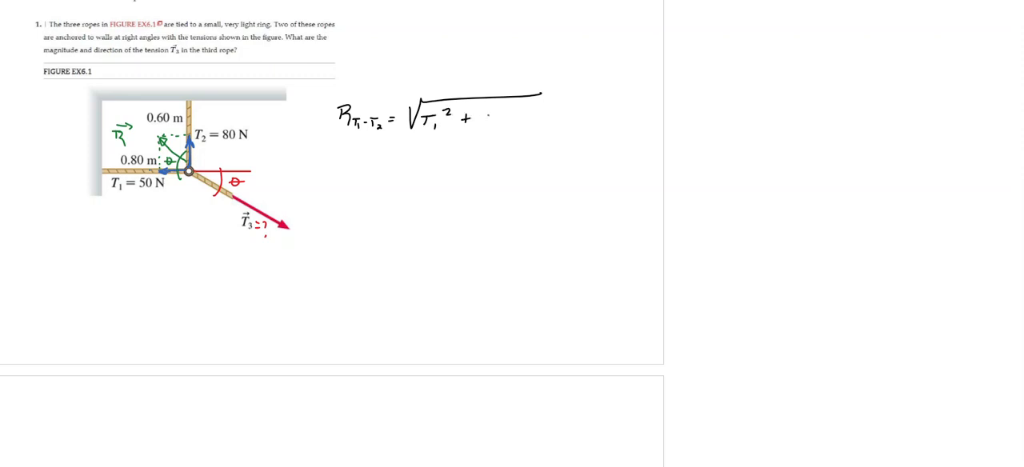
{"action": "type", "text": "T_2"}
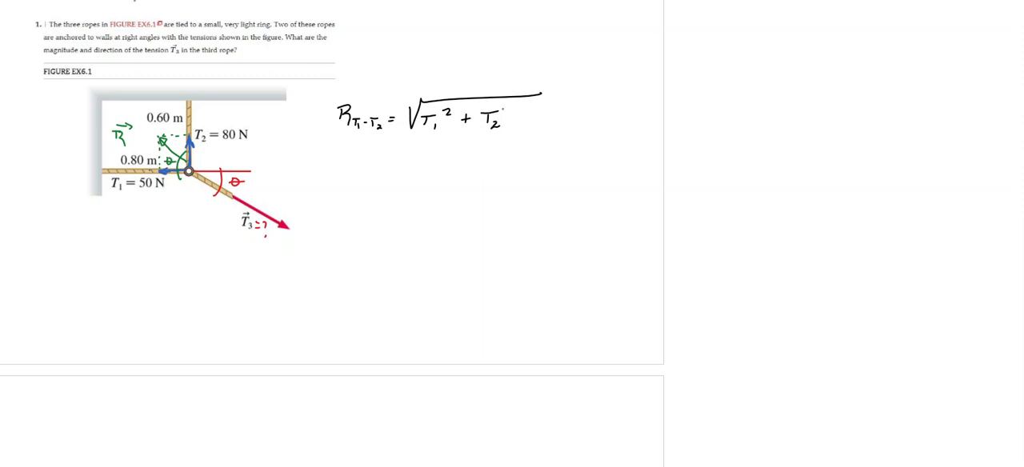
{"action": "type", "text": "²)"}
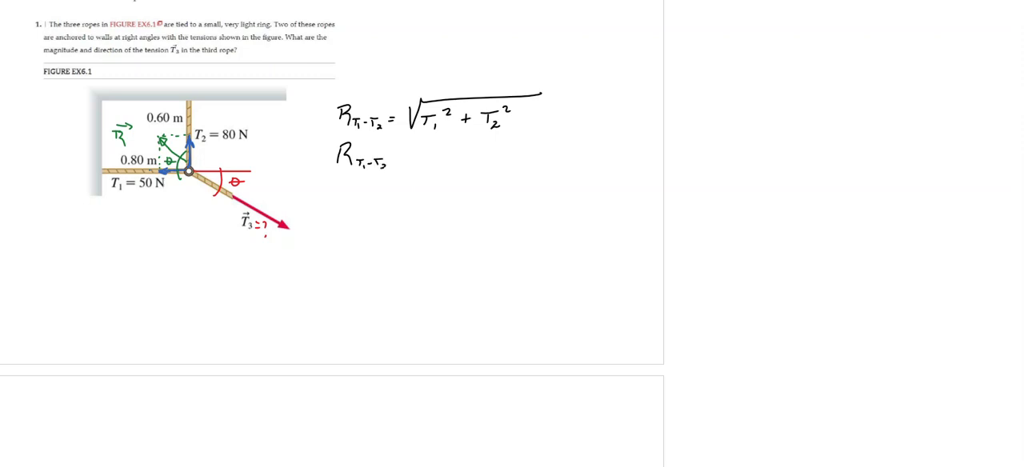
- Substitute √((50N)² + (80N)²) and write the result R = 94N
{"action": "left_click_drag", "start_coordinate": [400, 164], "coordinate": [512, 144]}
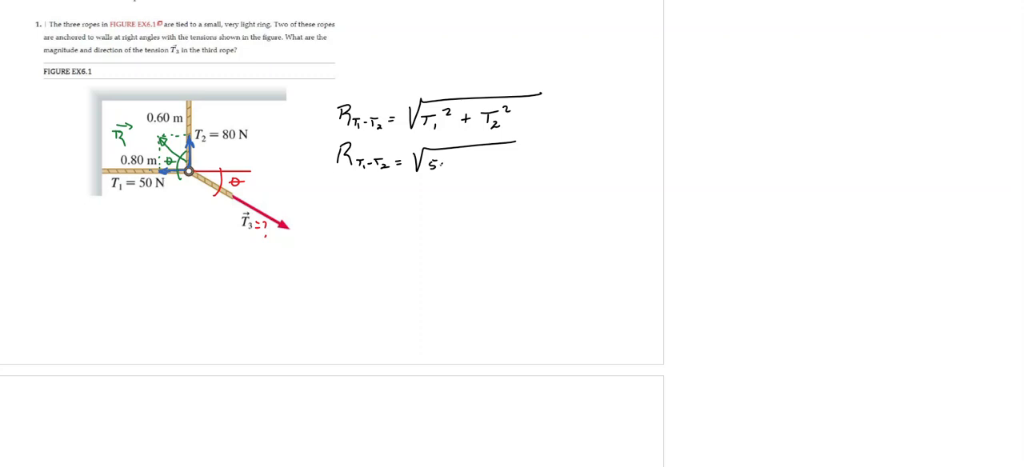
{"action": "type", "text": "(50N)2 +"}
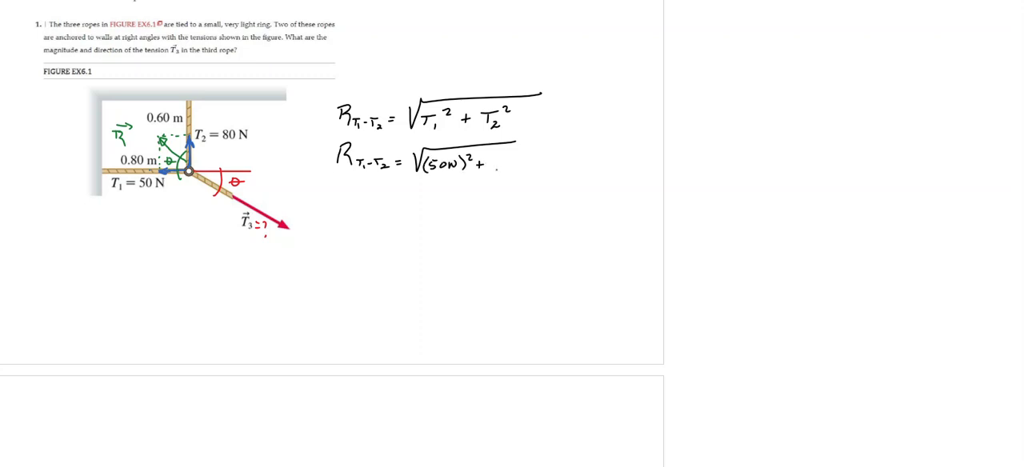
{"action": "type", "text": "80N)²"}
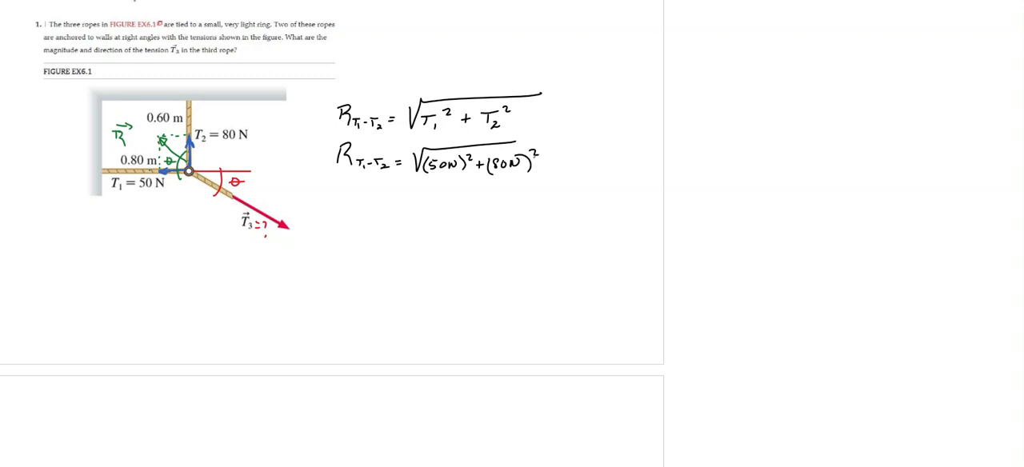
{"action": "type", "text": "RT1-T2 ="}
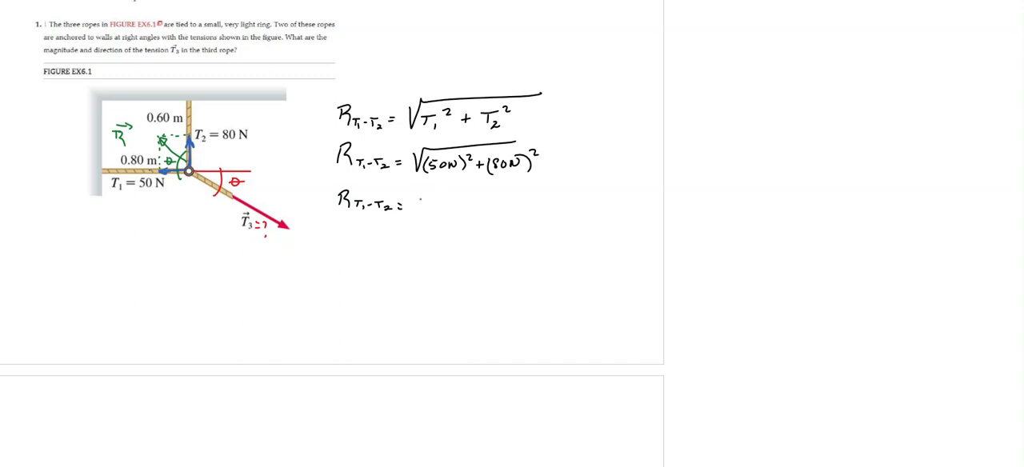
{"action": "type", "text": "94N"}
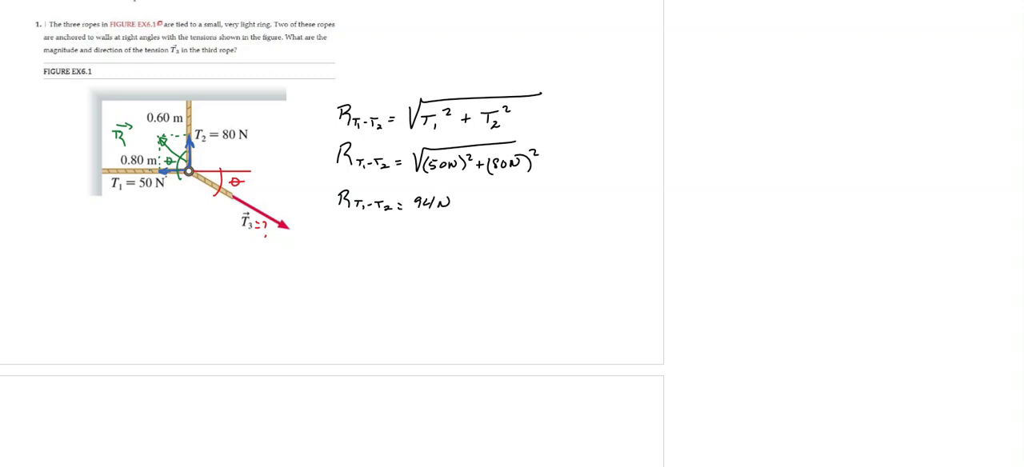
{"action": "type", "text": "0"}
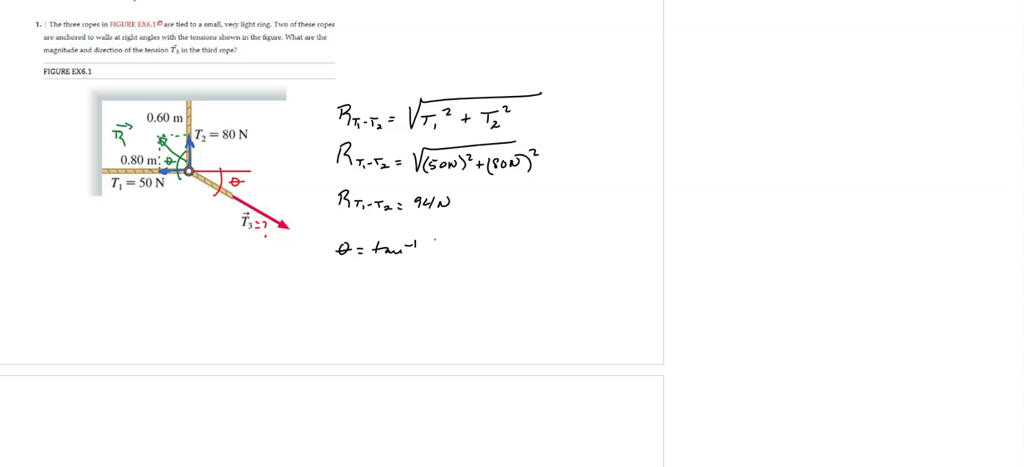
- Write θ = tan⁻¹(T2/T1) = tan⁻¹(80/50) = 58° and label 58° on the figure
{"action": "type", "text": "(T2/T1)"}
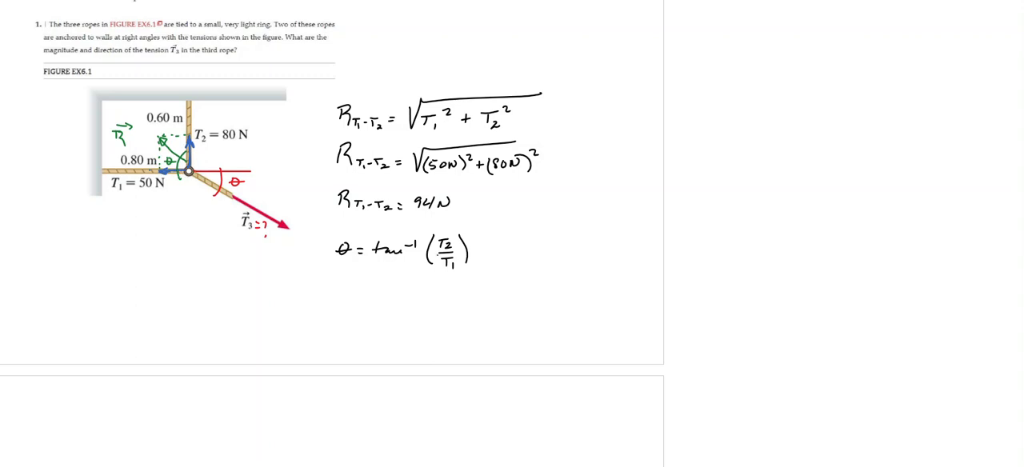
{"action": "type", "text": "θ="}
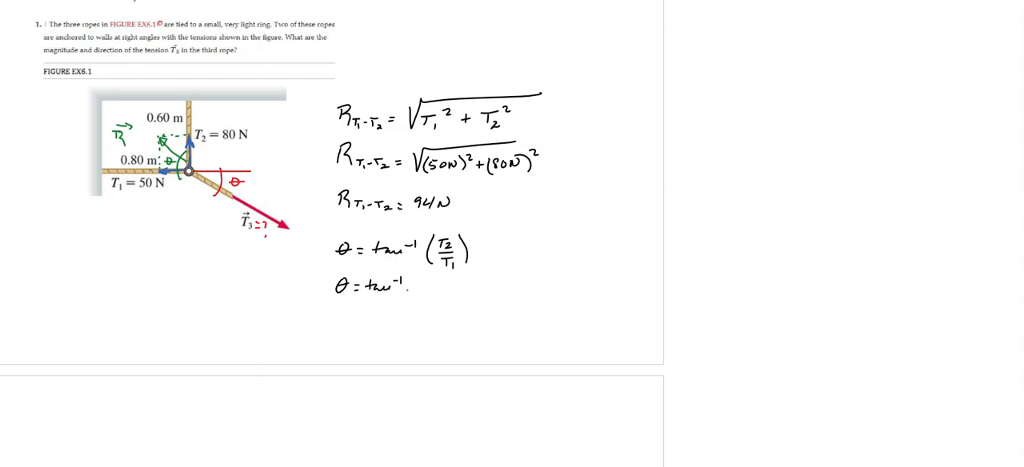
{"action": "type", "text": "(80/50"}
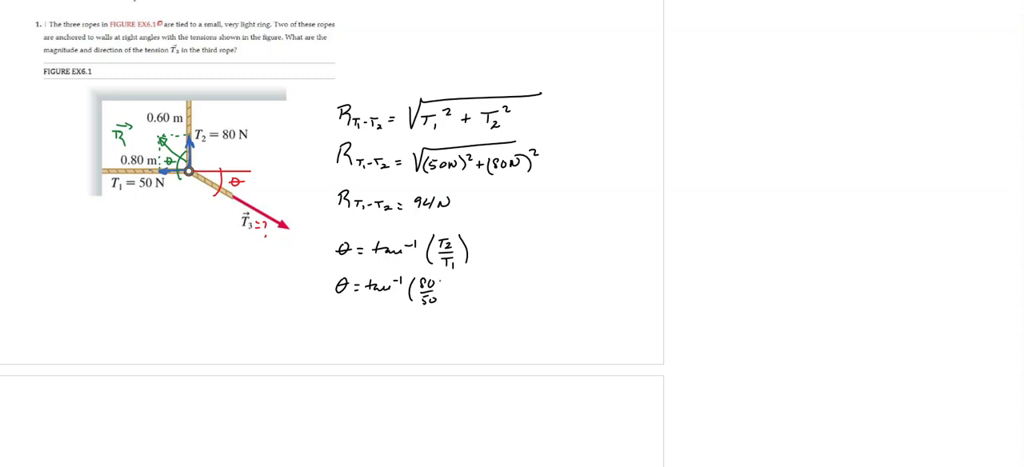
{"action": "type", "text": "=58"}
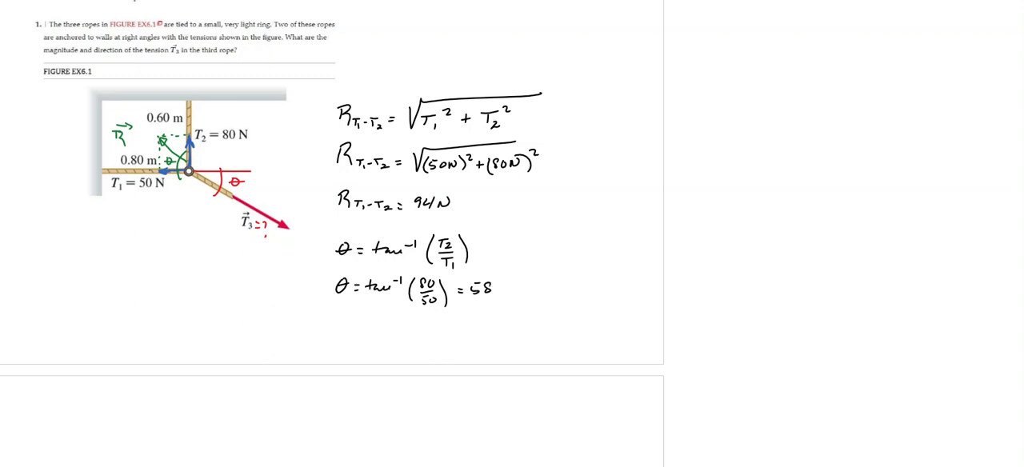
{"action": "type", "text": "°"}
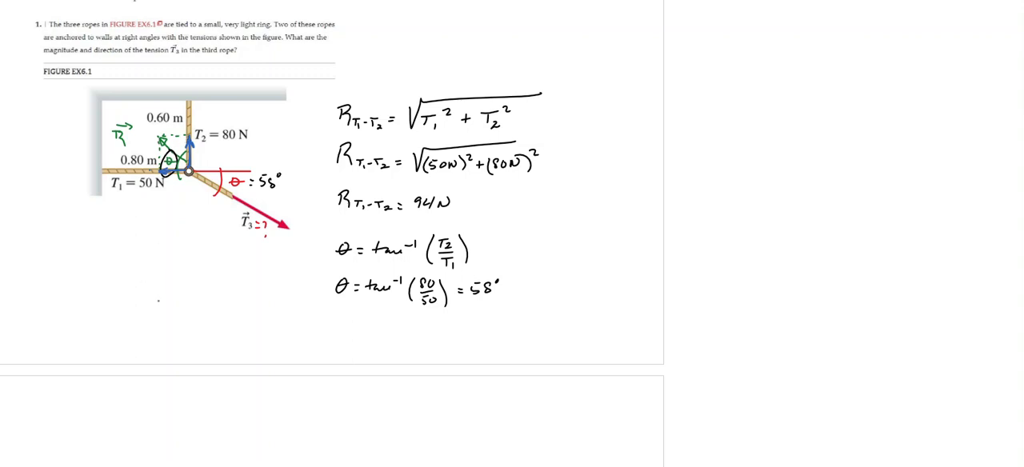
- Write the equilibrium condition ΣF = 0, giving T3 = R
{"action": "type", "text": "T3 ="}
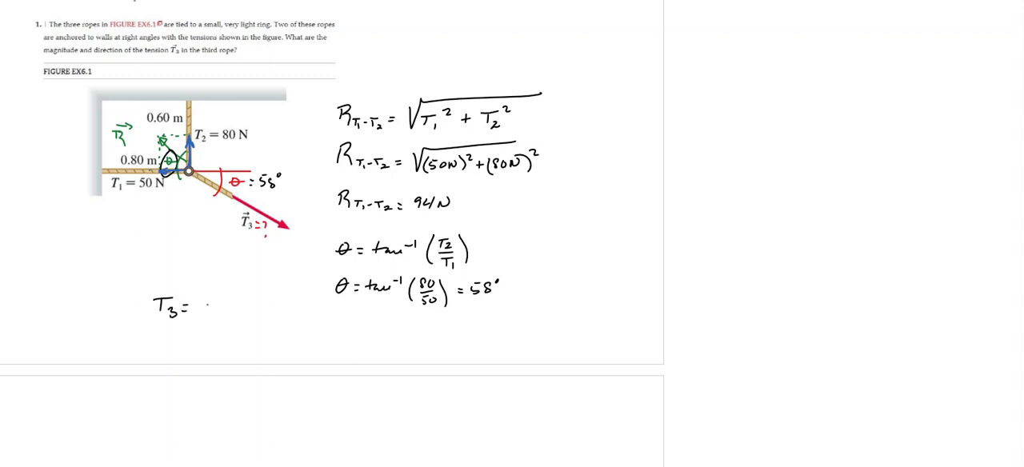
{"action": "type", "text": "R"}
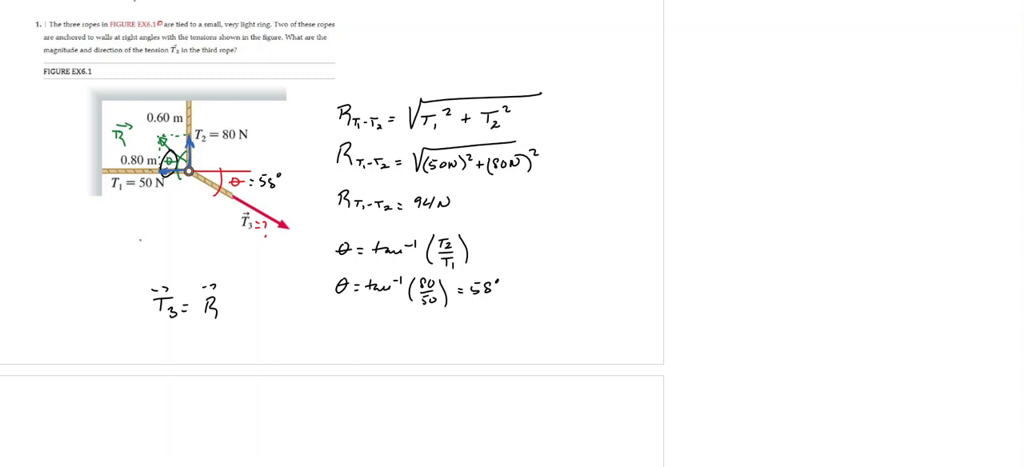
{"action": "type", "text": "ΣF = 0"}
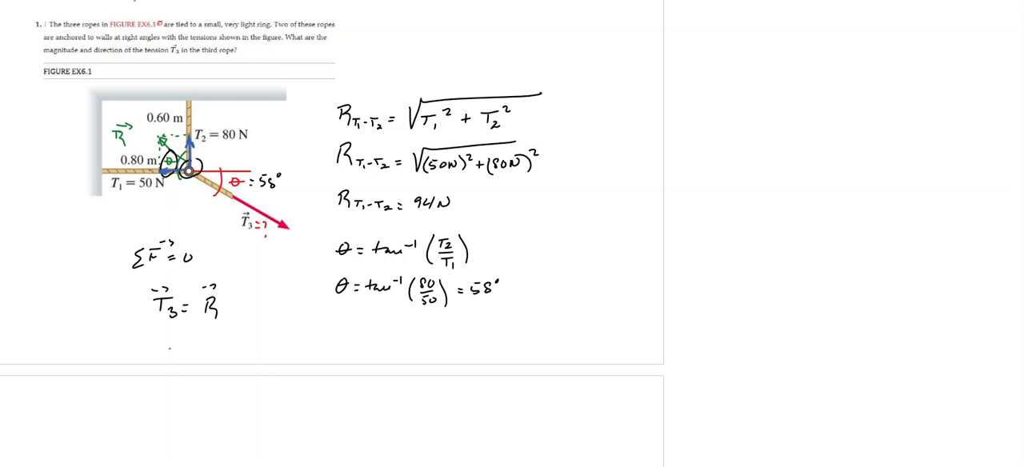
- State the answer T3 = 94N directed at 58° below horizontal
{"action": "type", "text": "T3="}
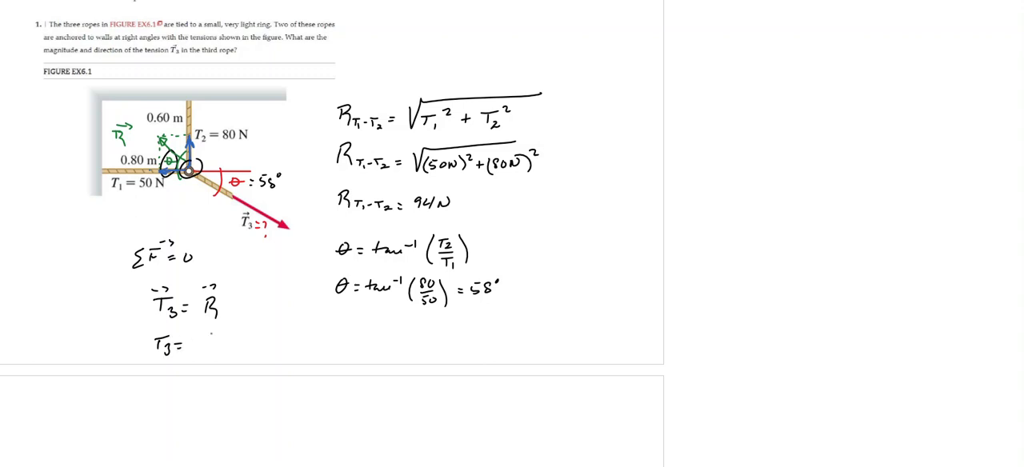
{"action": "type", "text": "94N   T3"}
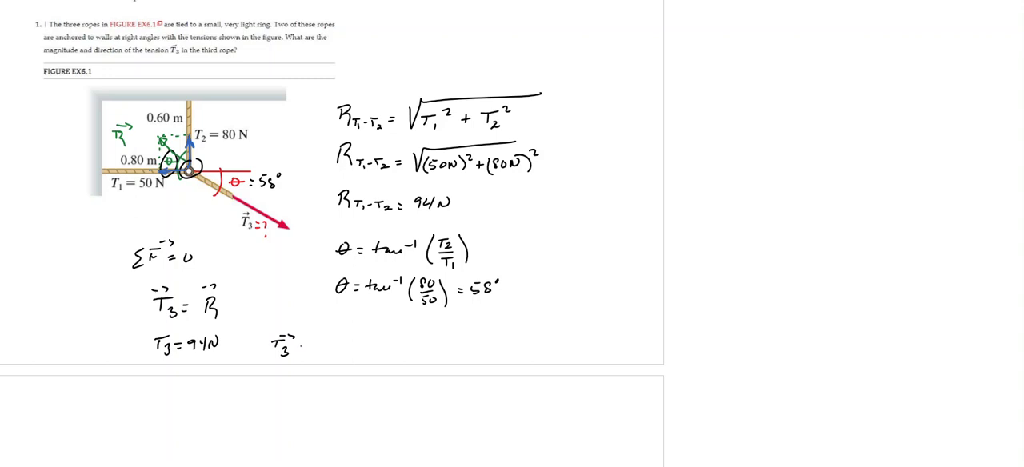
{"action": "type", "text": "= 94N"}
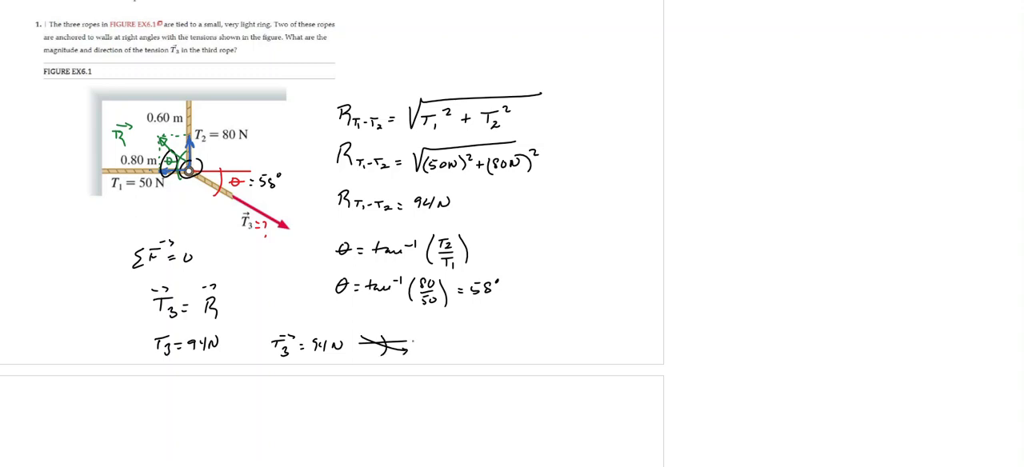
{"action": "type", "text": "58°"}
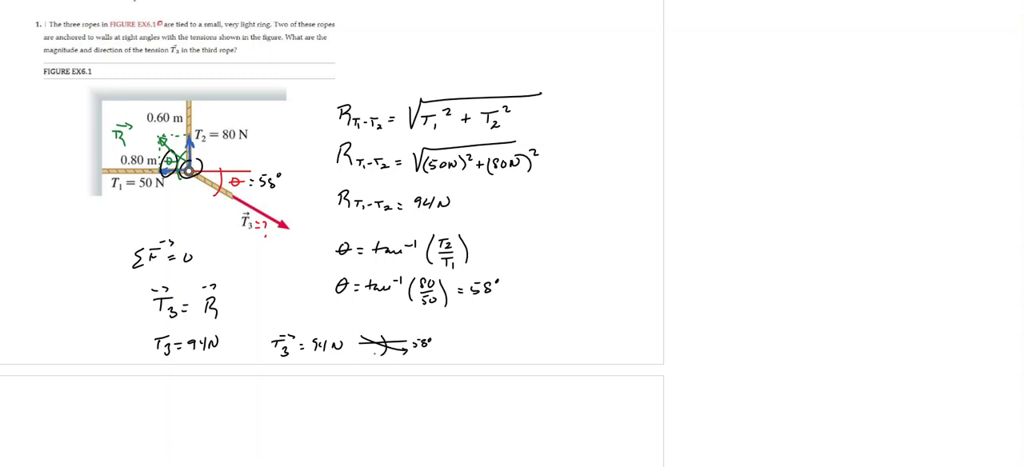